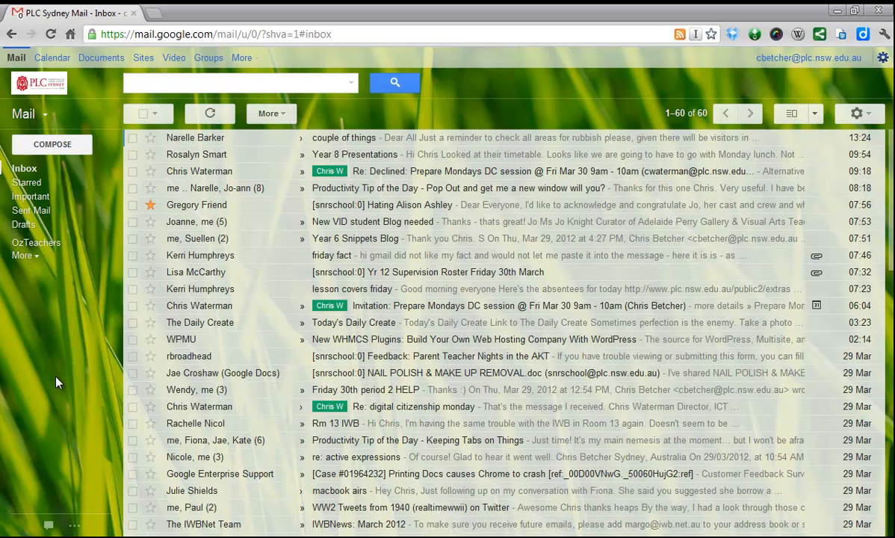
pyautogui.moveTo(66, 383)
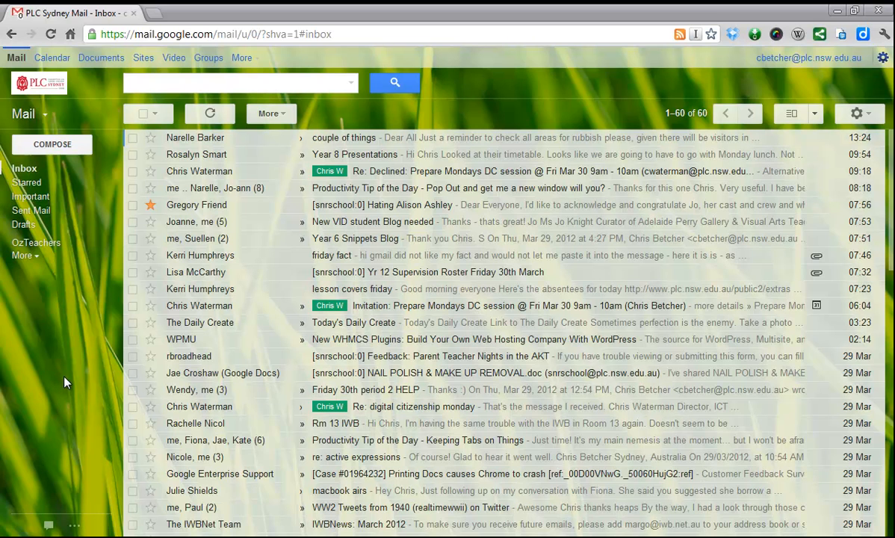
pyautogui.moveTo(81, 352)
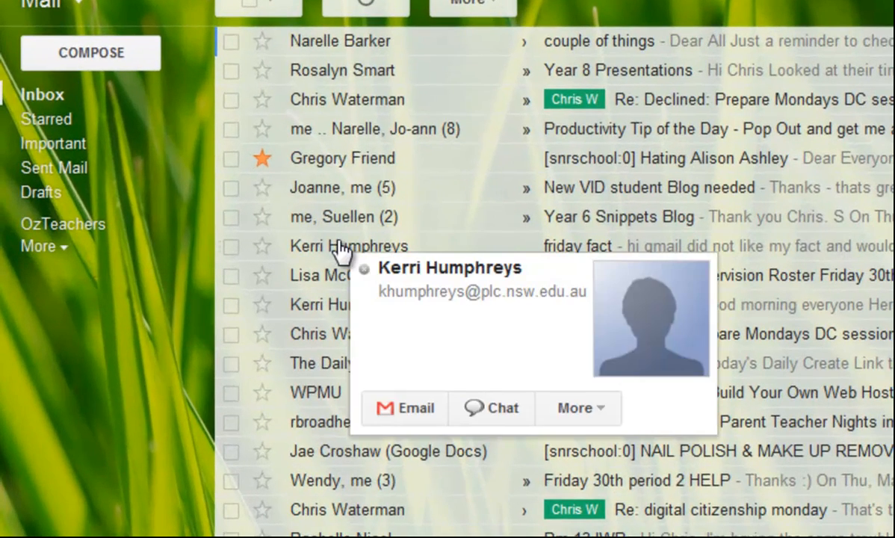
pyautogui.scroll(-3)
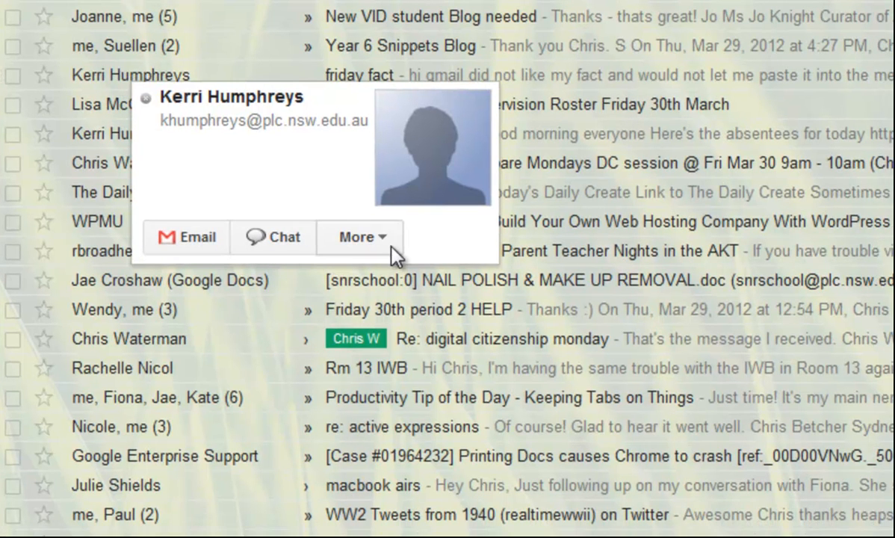
pyautogui.click(360, 236)
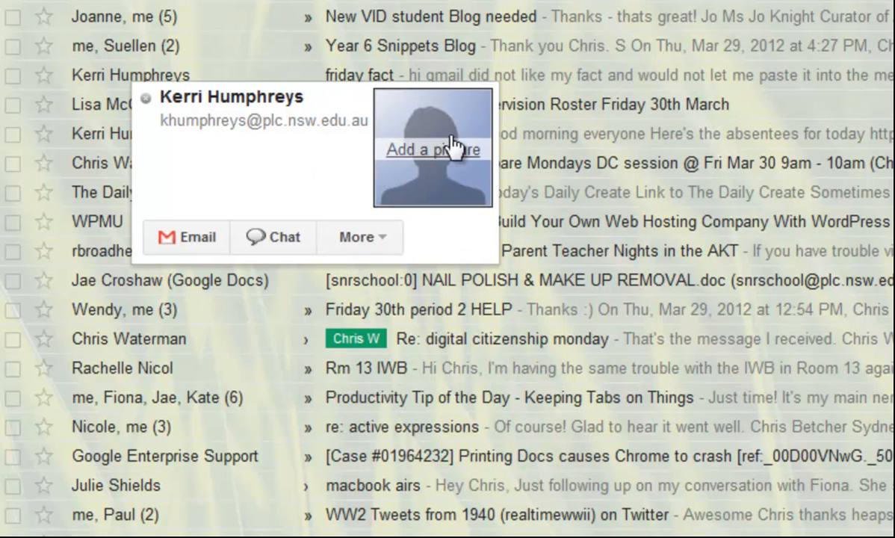
pyautogui.moveTo(412, 182)
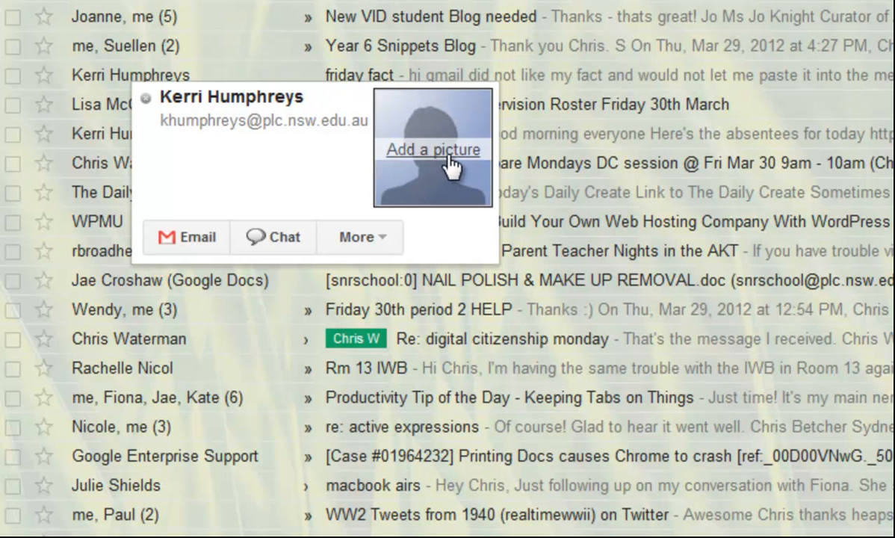
pyautogui.moveTo(292, 198)
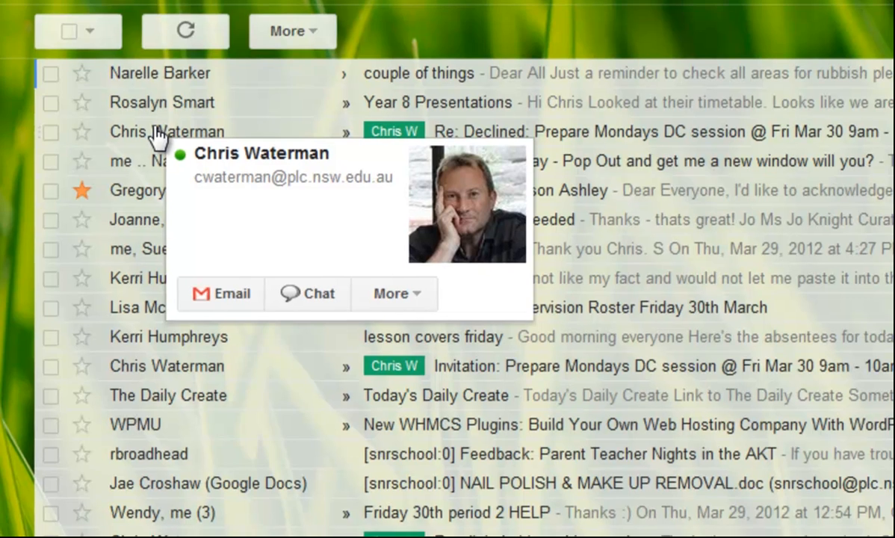
pyautogui.scroll(-3)
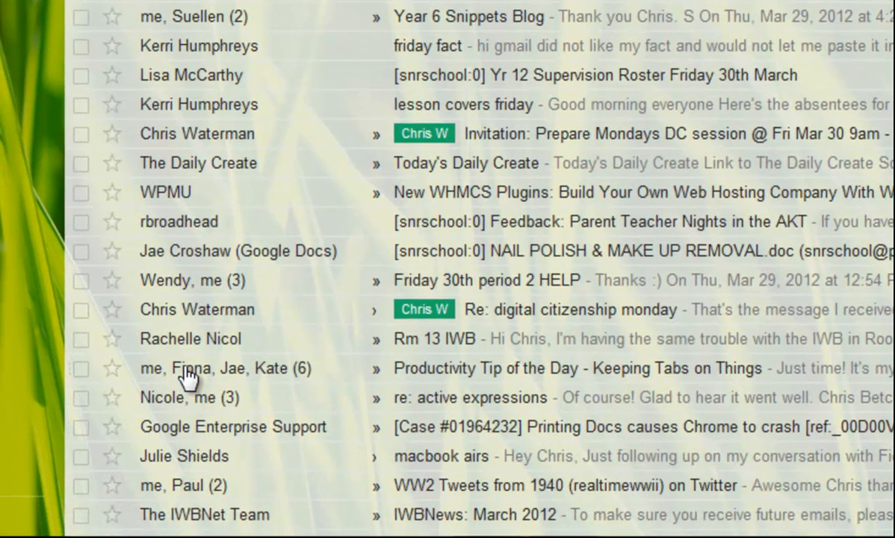
pyautogui.moveTo(187, 367)
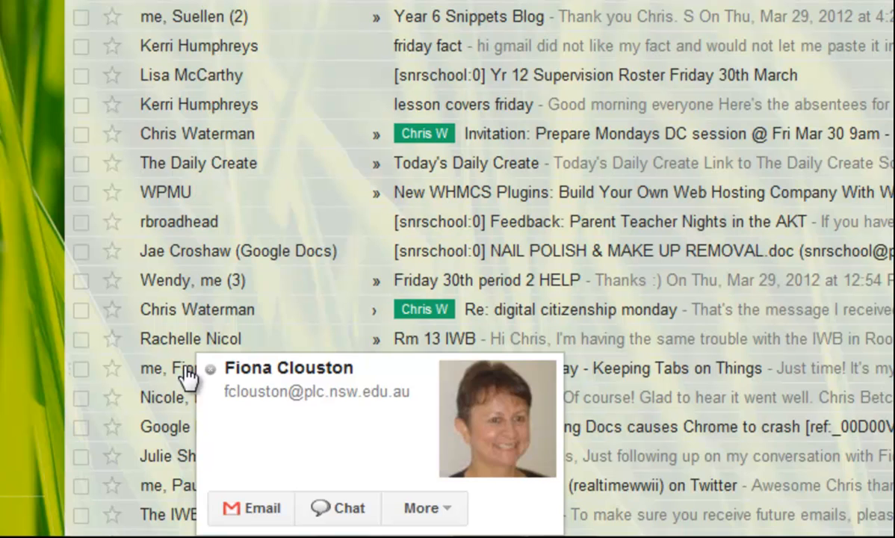
pyautogui.moveTo(170, 281)
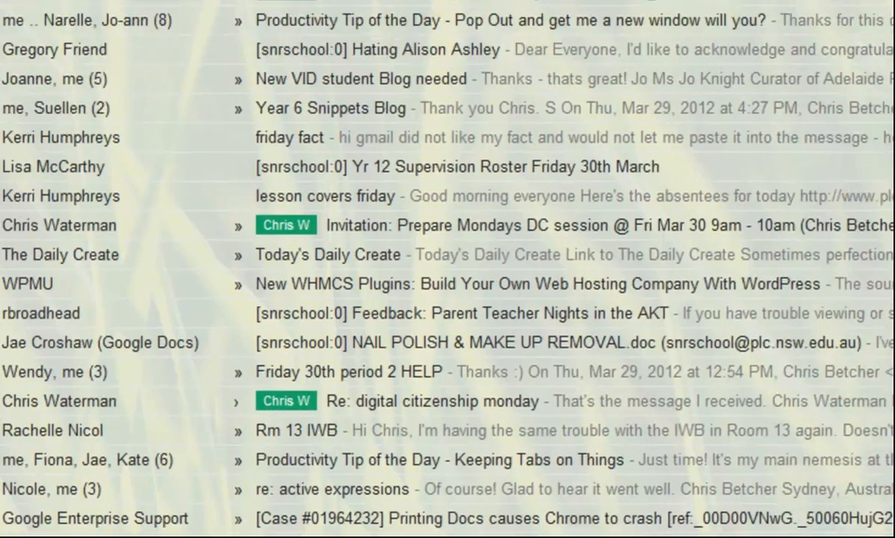
pyautogui.scroll(3)
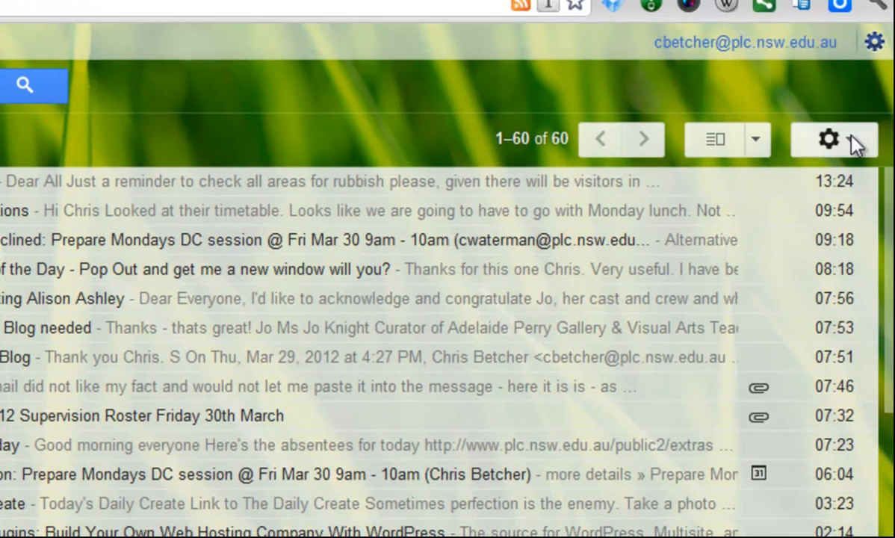
# Go from the gear icon to Settings and bring the My picture section into view
pyautogui.click(878, 42)
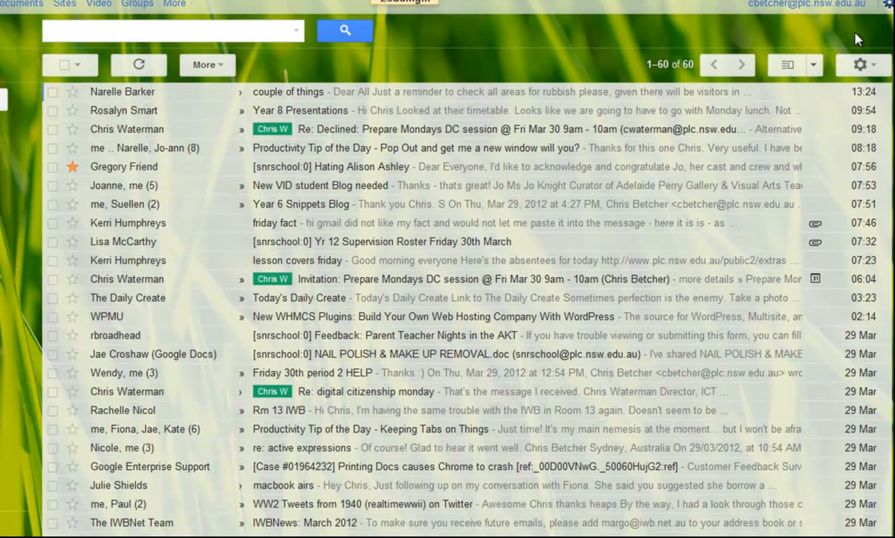
pyautogui.click(860, 65)
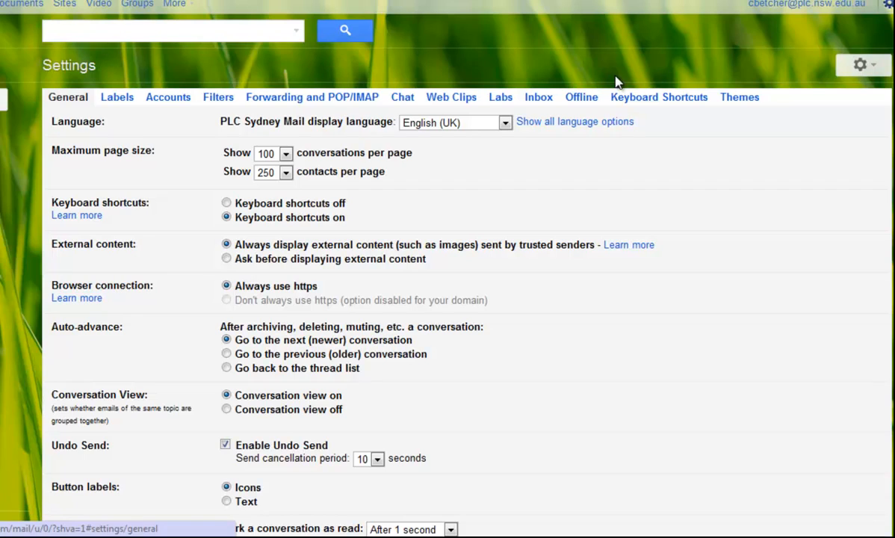
pyautogui.scroll(-3)
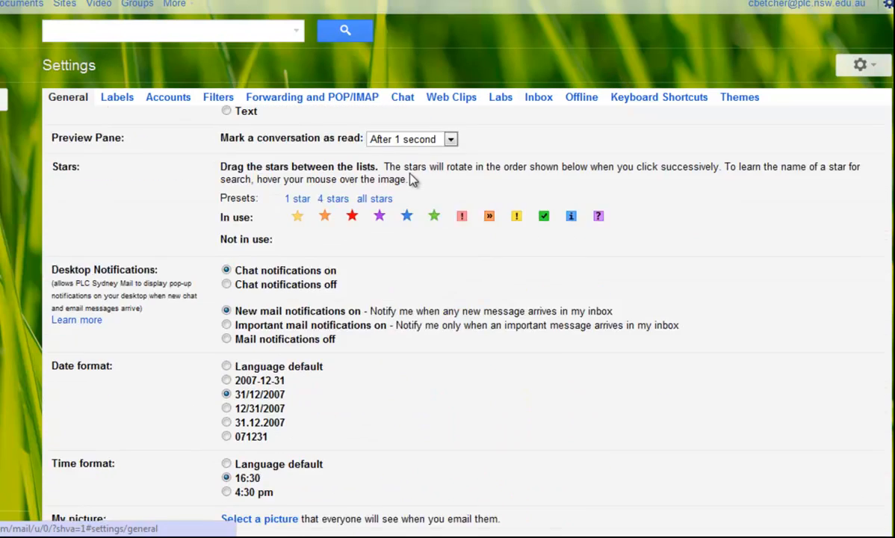
pyautogui.scroll(-3)
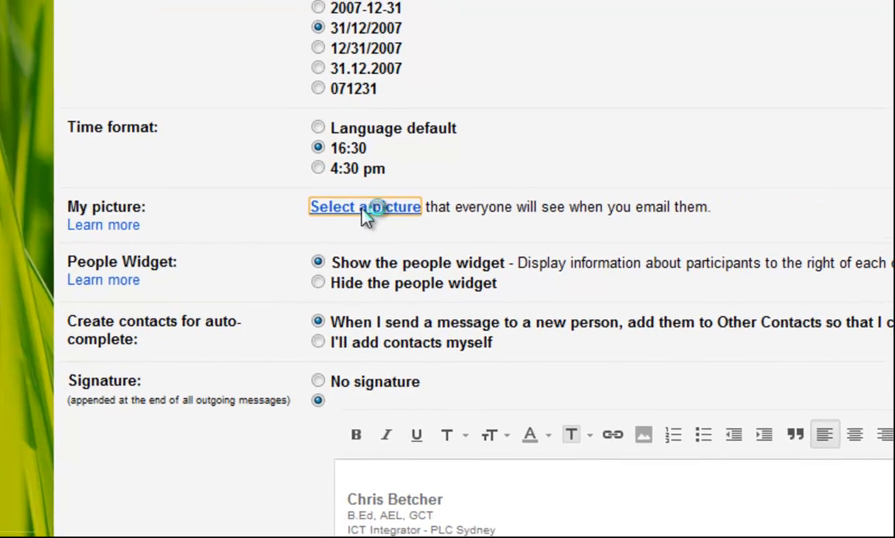
# Upload chrisb.jpg from the computer as the new profile picture
pyautogui.click(365, 206)
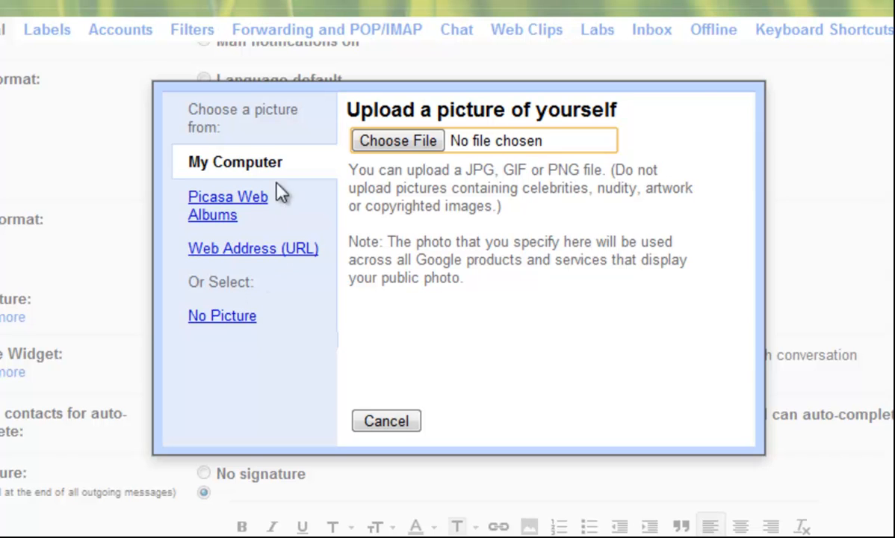
pyautogui.moveTo(421, 276)
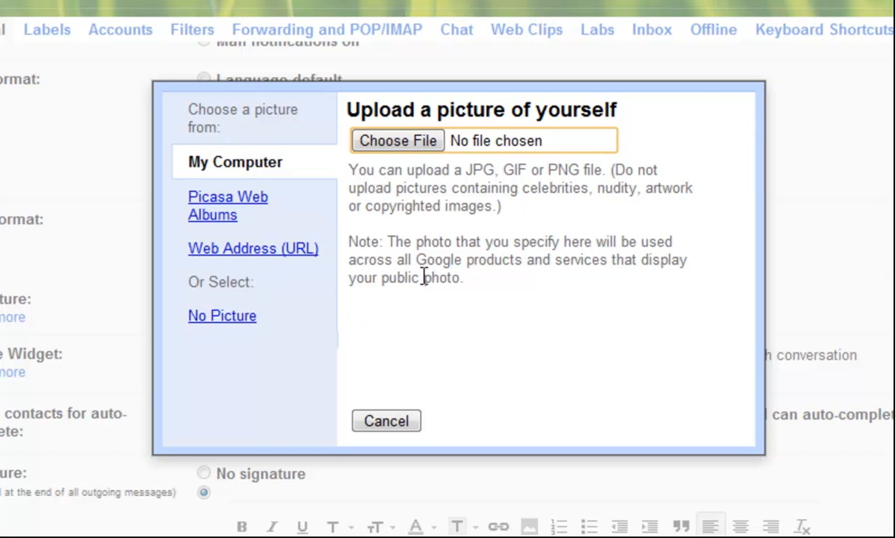
pyautogui.moveTo(374, 163)
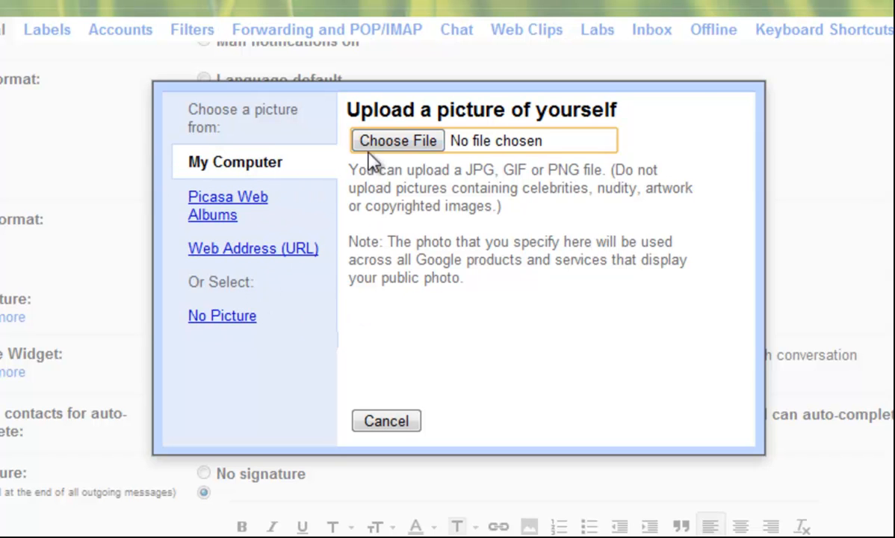
pyautogui.click(398, 140)
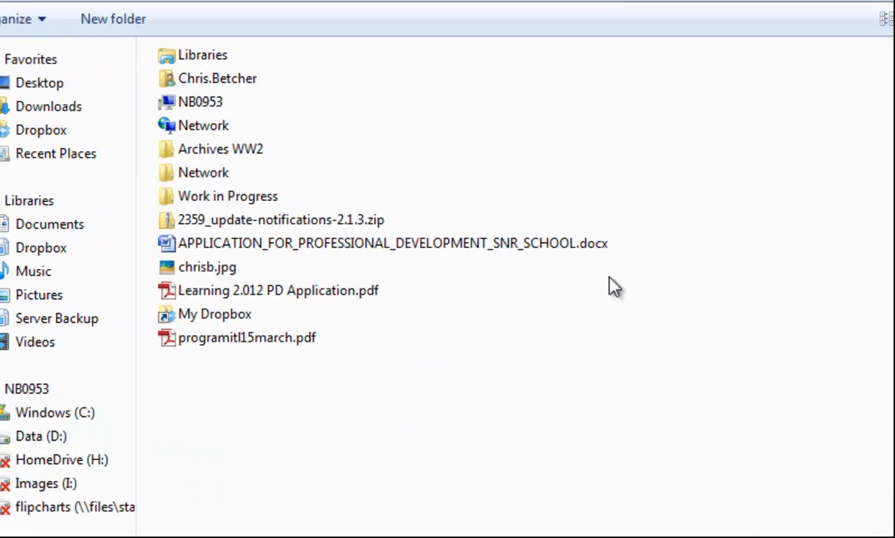
pyautogui.click(208, 266)
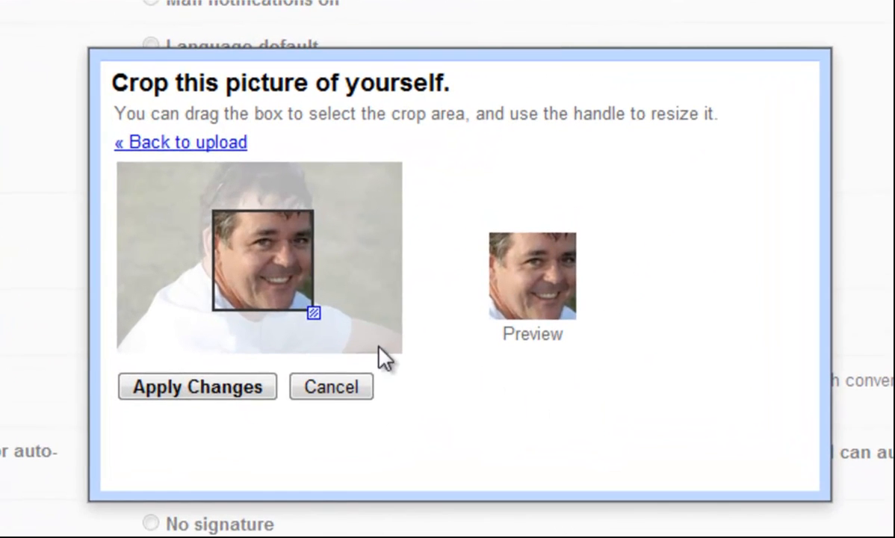
# Crop the photo to the head and shoulders and apply it as My picture
pyautogui.moveTo(269, 261); pyautogui.dragTo(269, 242)
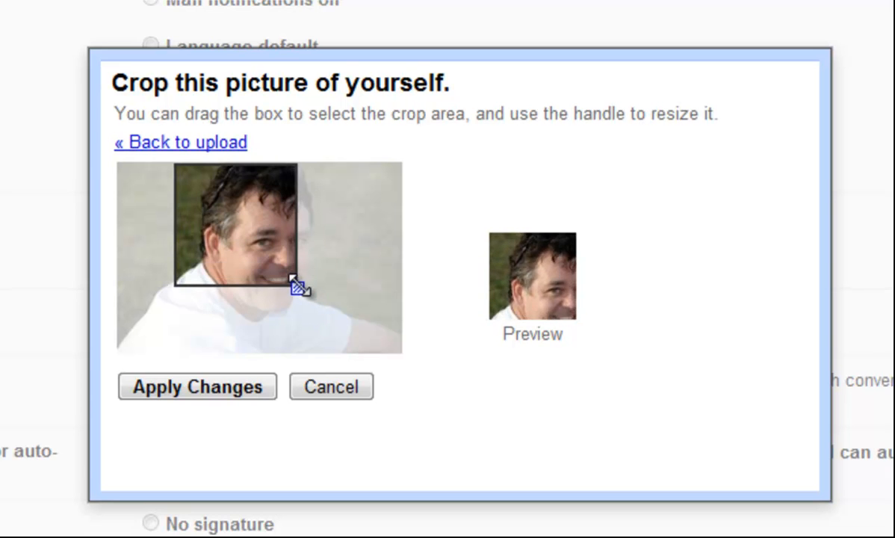
pyautogui.moveTo(299, 286); pyautogui.dragTo(329, 322)
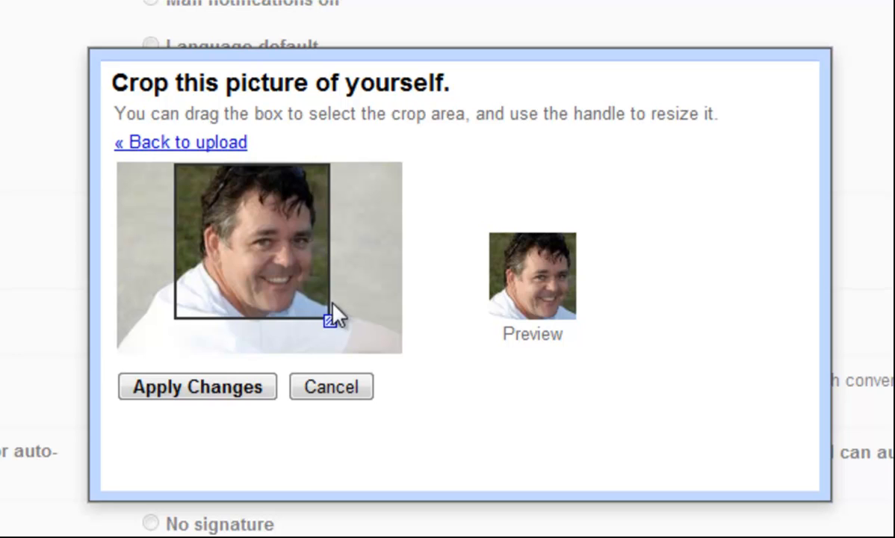
pyautogui.moveTo(331, 309); pyautogui.dragTo(314, 302)
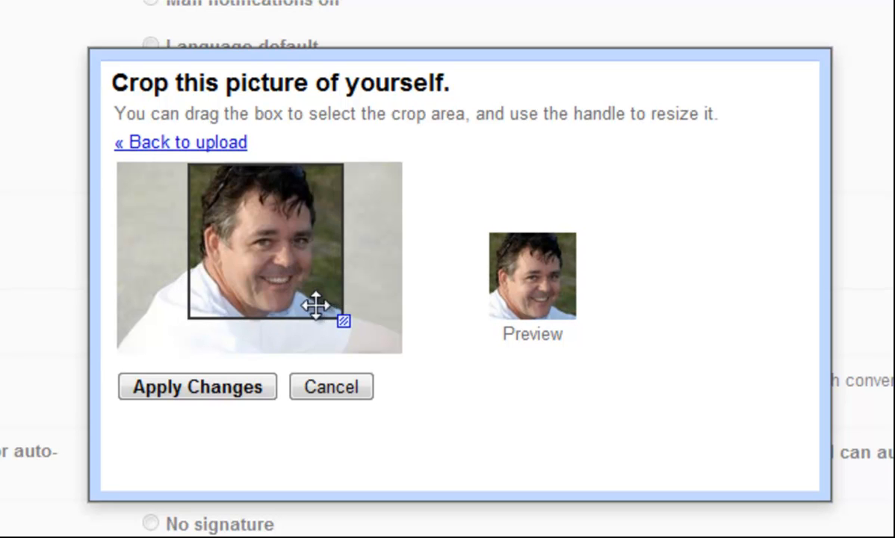
pyautogui.click(197, 386)
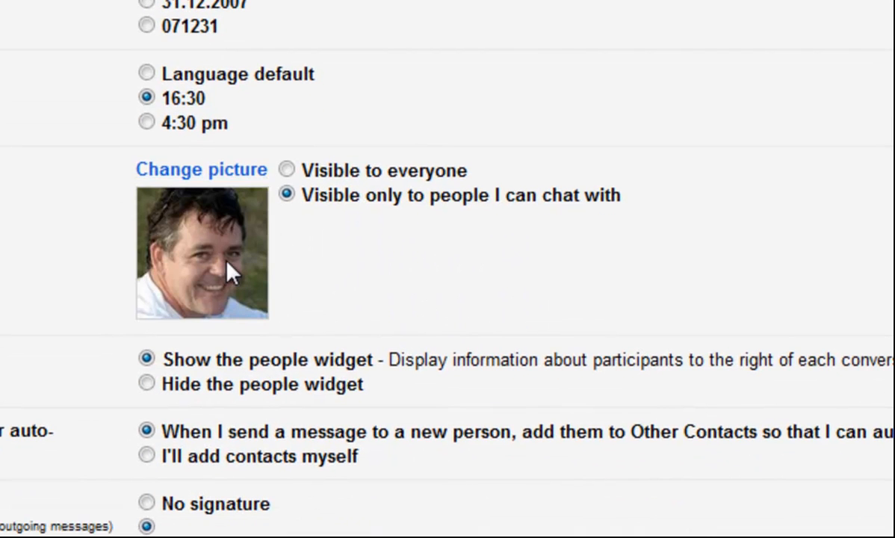
pyautogui.scroll(-3)
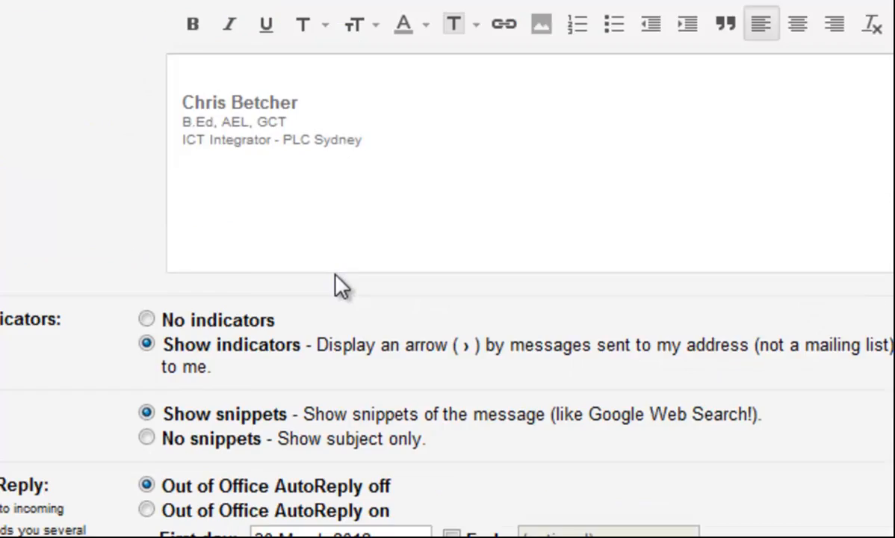
pyautogui.scroll(-3)
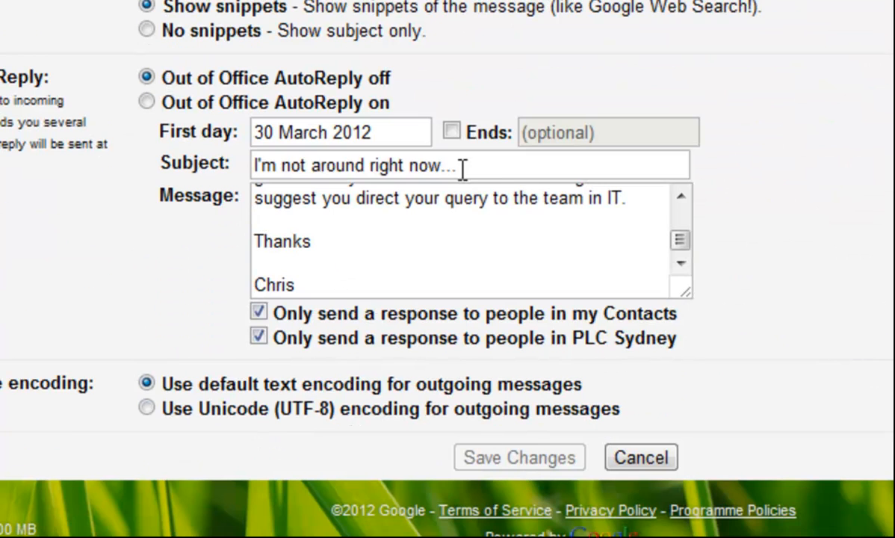
pyautogui.scroll(3)
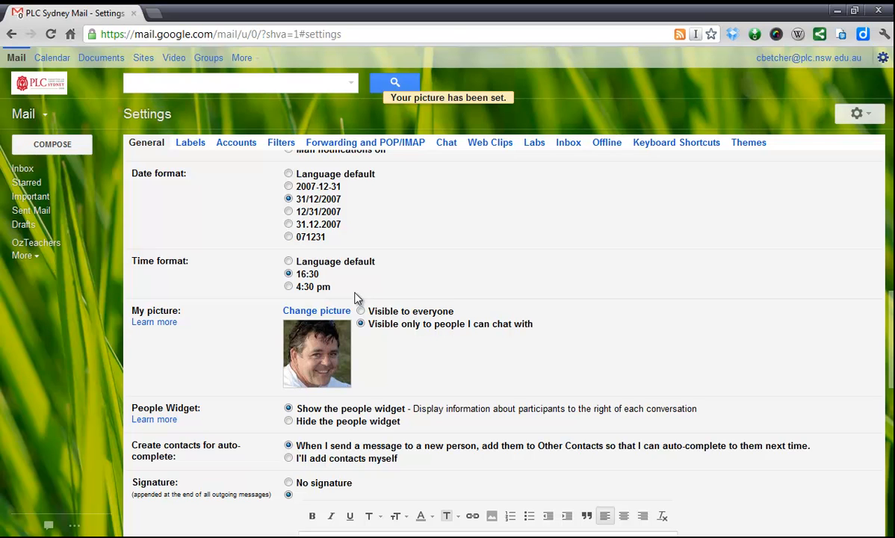
pyautogui.moveTo(381, 299)
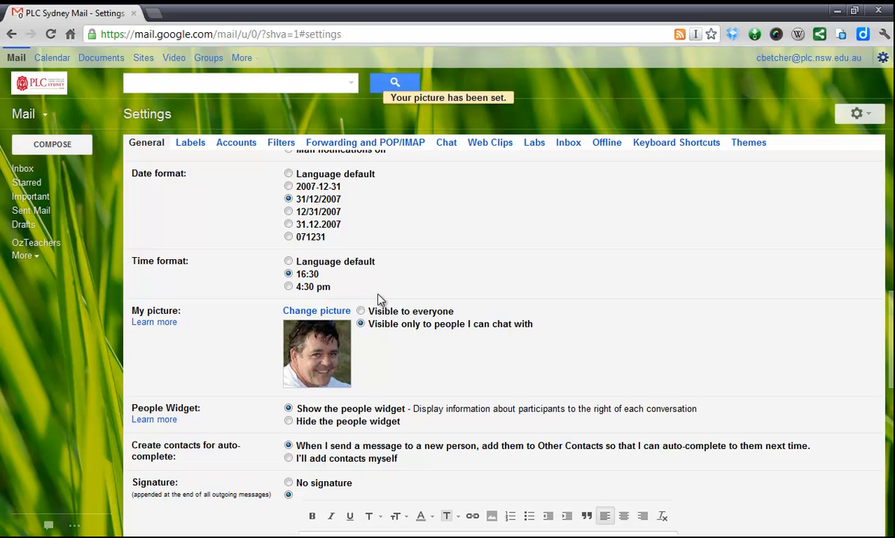